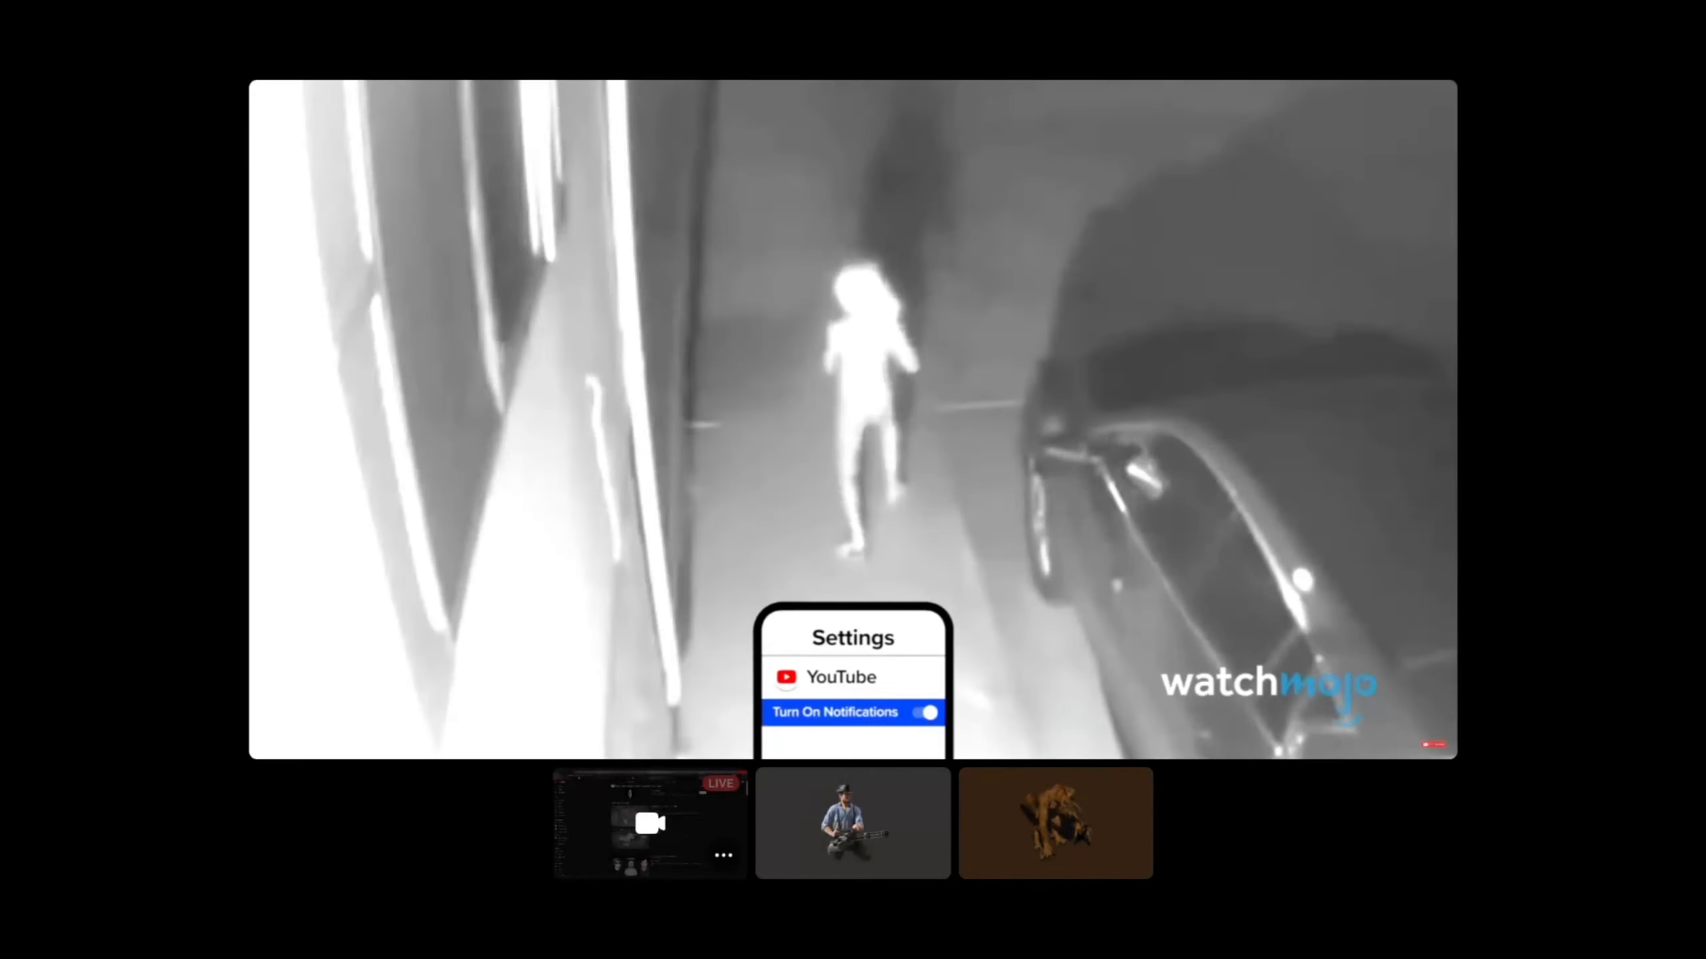
# - Control playback of the WatchMojo paranormal countdown through its Glasgow Glower entry
pyautogui.click(1052, 822)
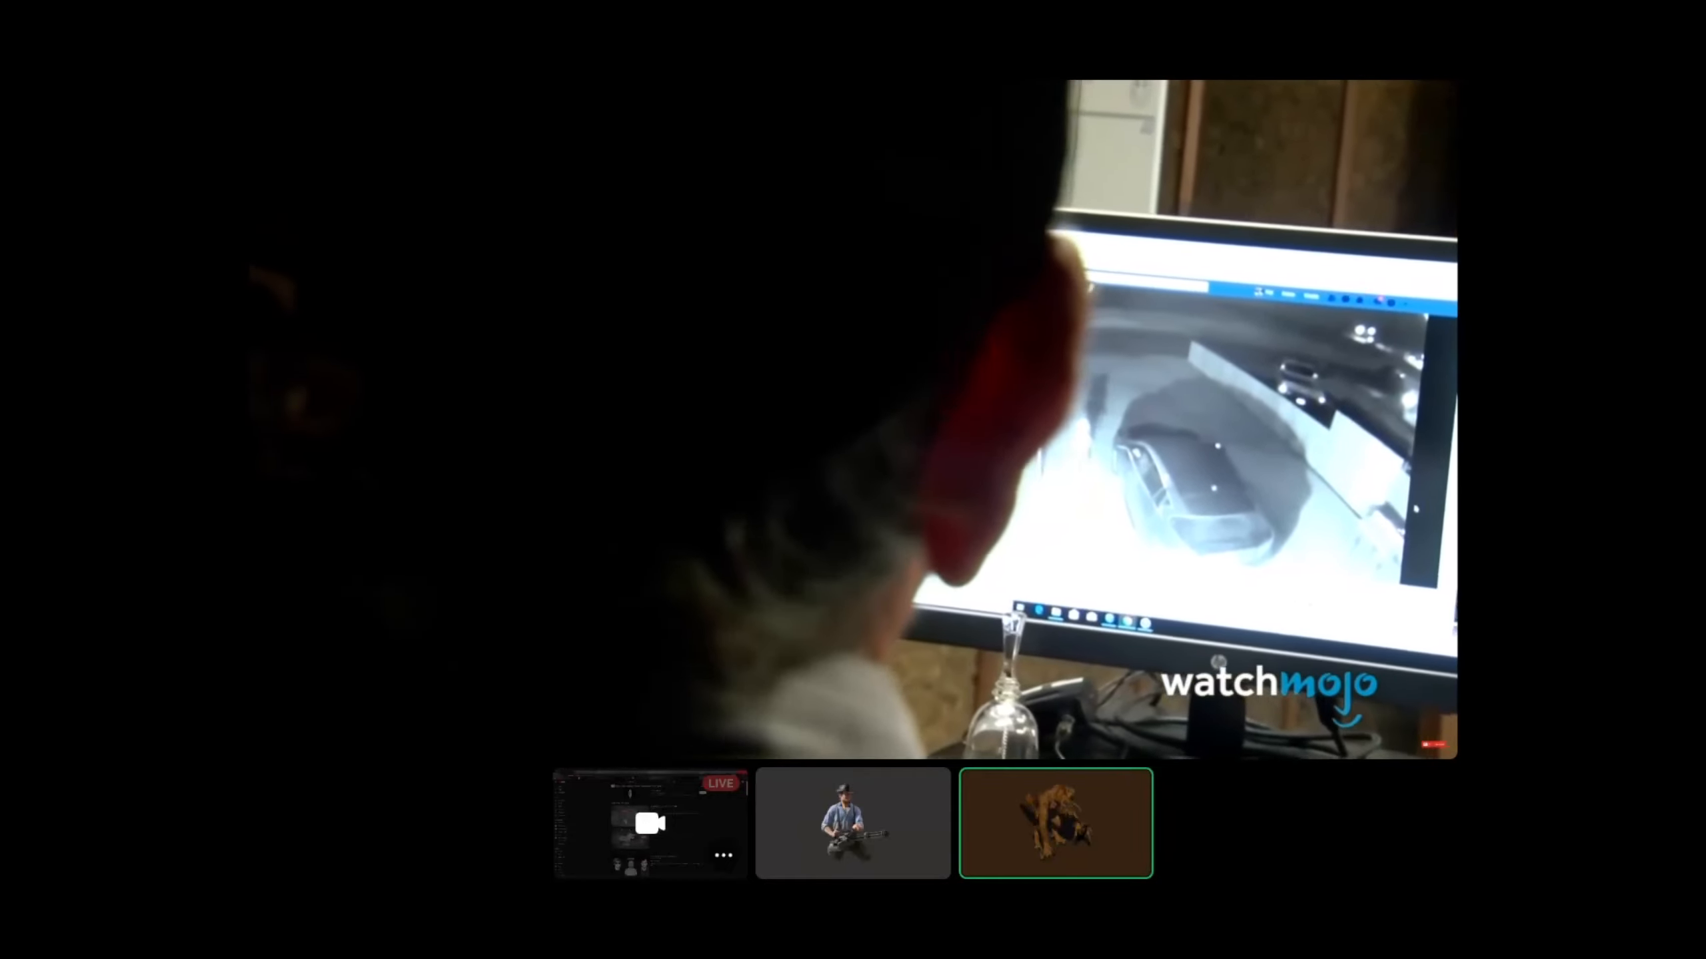
pyautogui.click(649, 823)
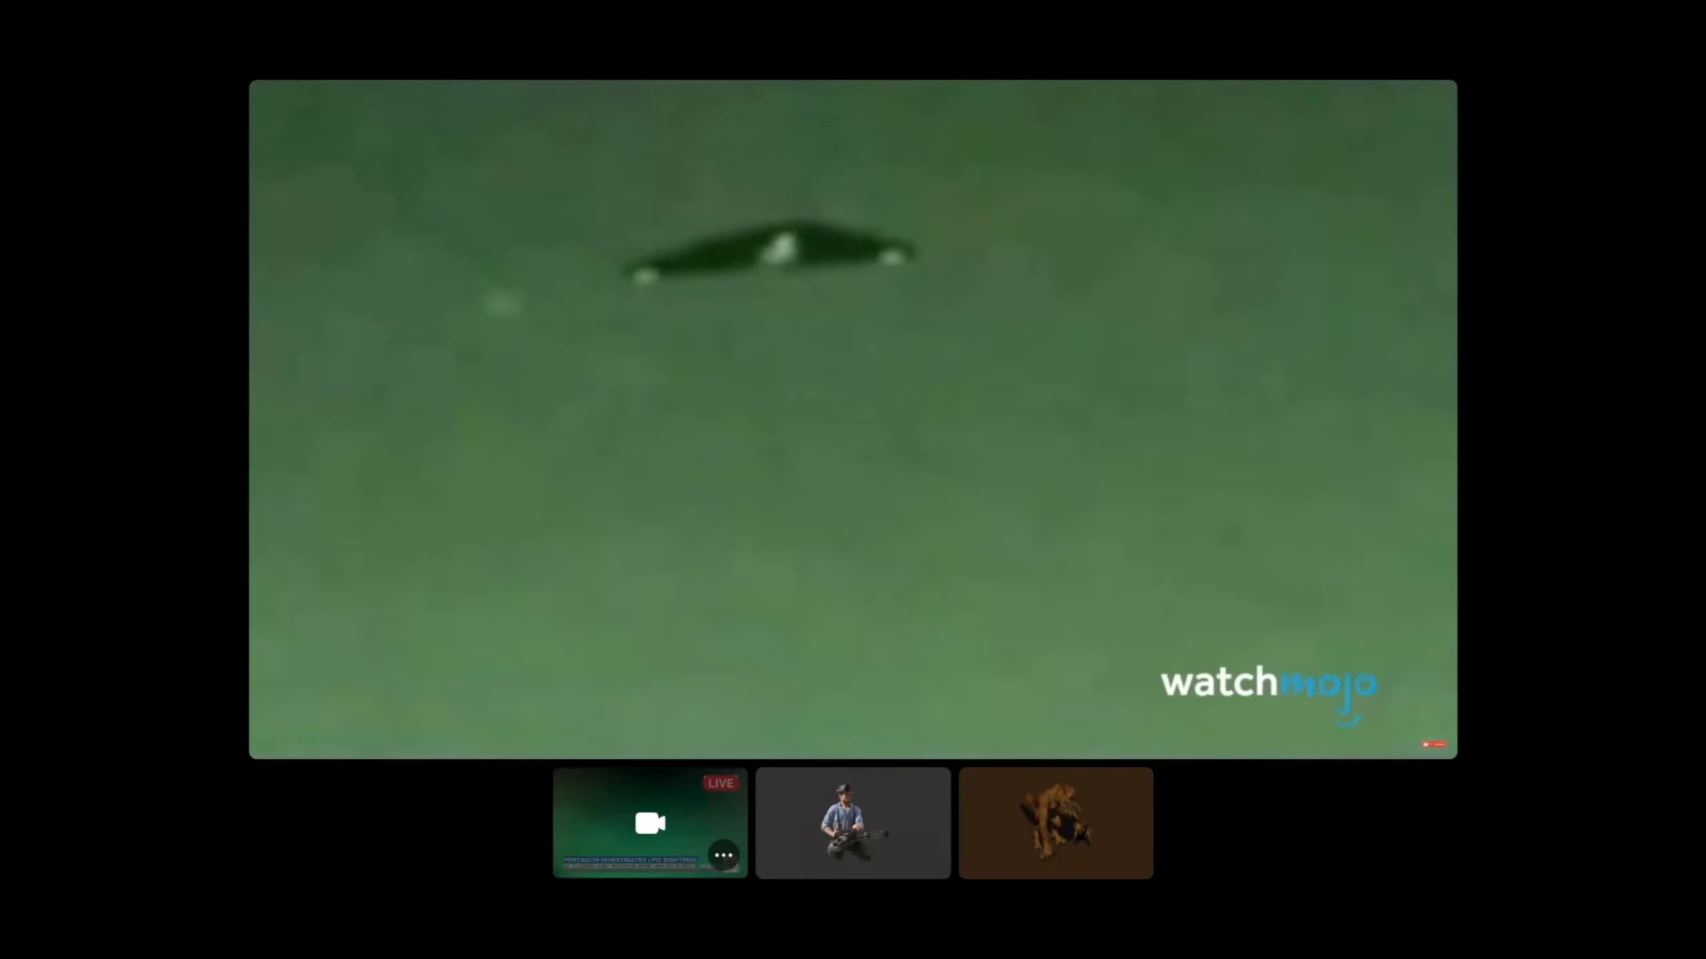
pyautogui.click(853, 822)
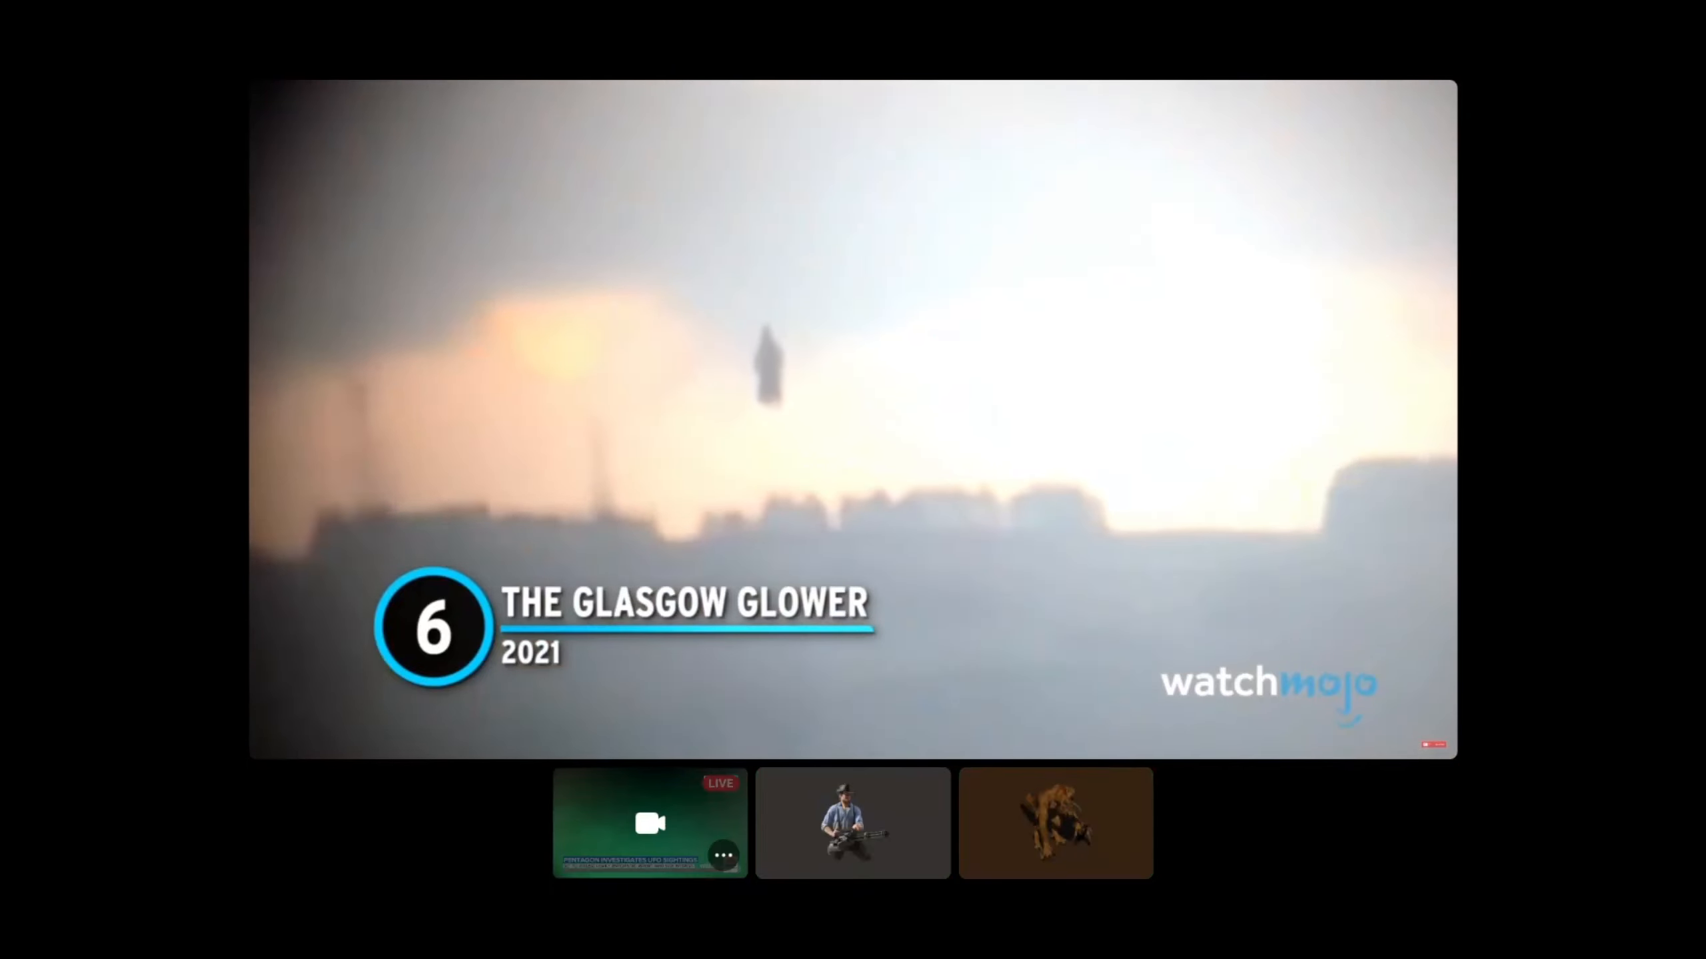
pyautogui.click(852, 823)
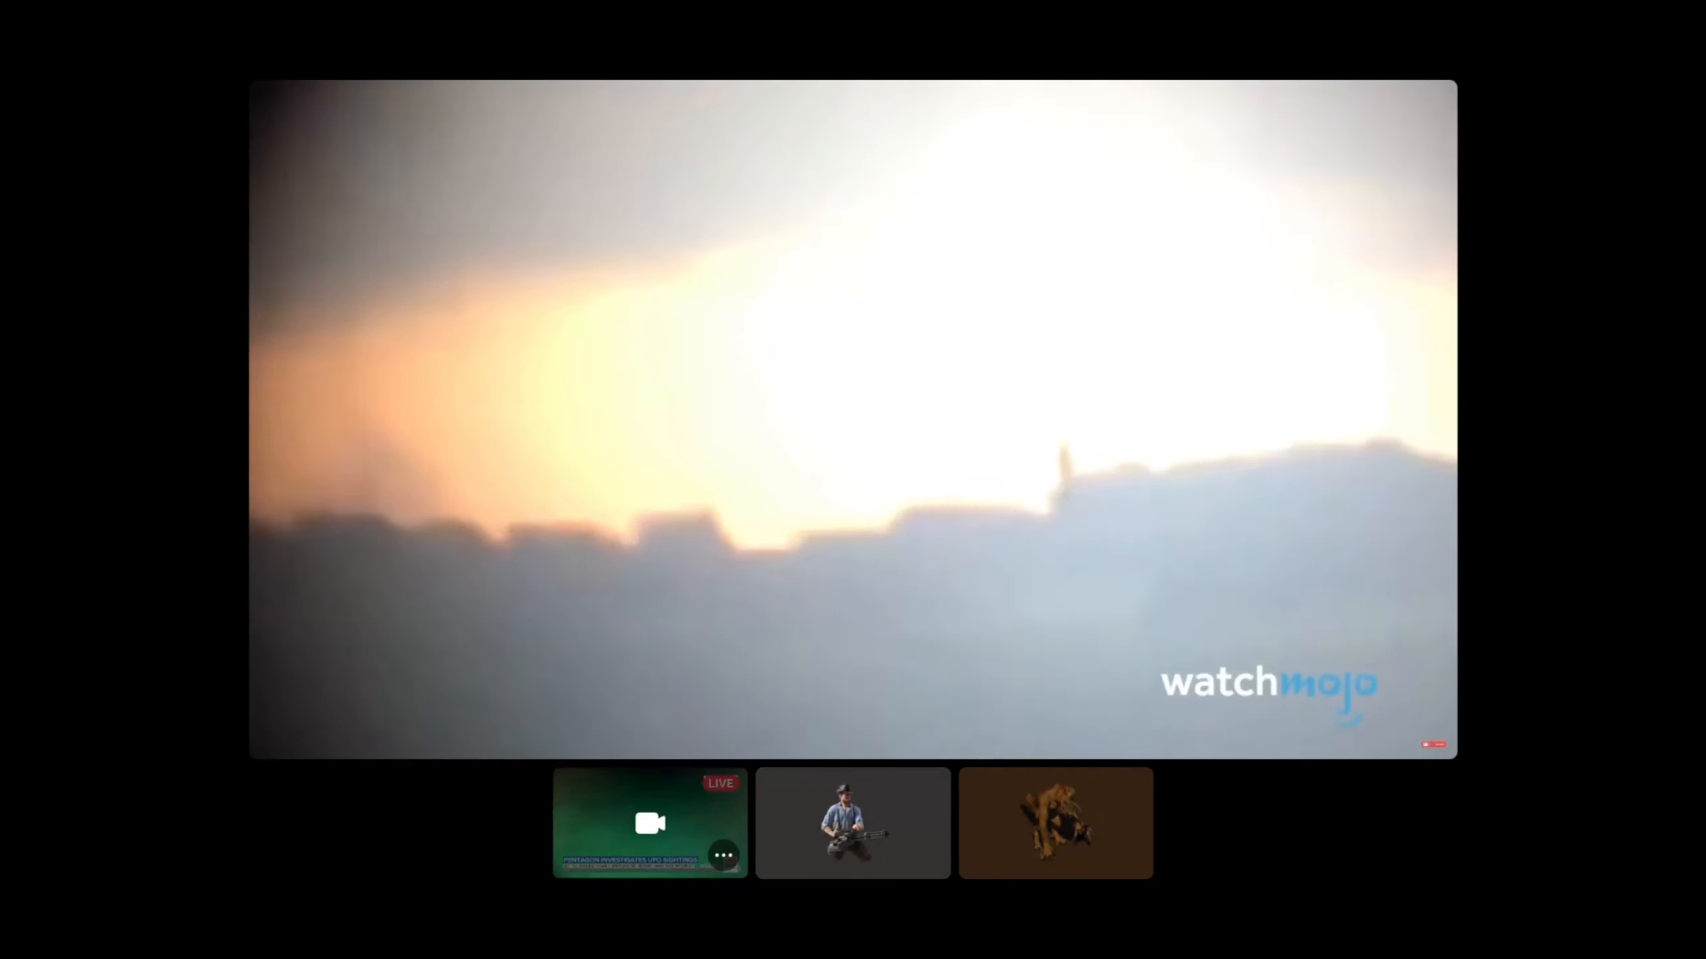
pyautogui.click(853, 823)
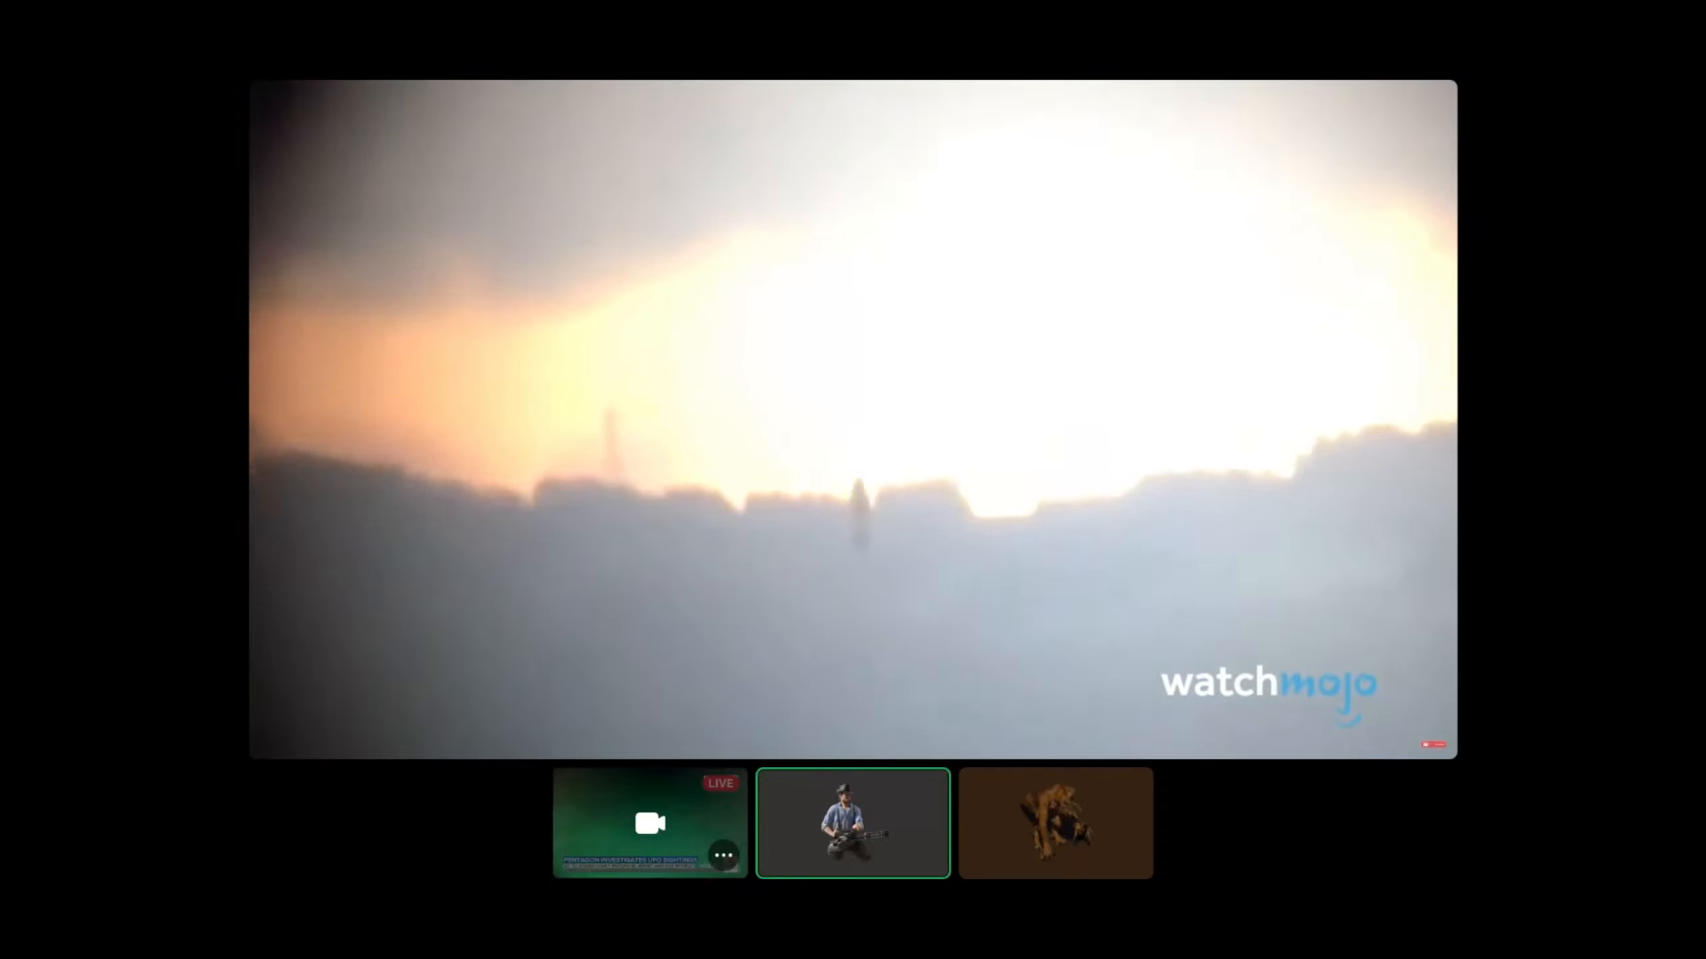
# - Exit fullscreen and return to the skinwalker sightings compilation results
pyautogui.click(1052, 823)
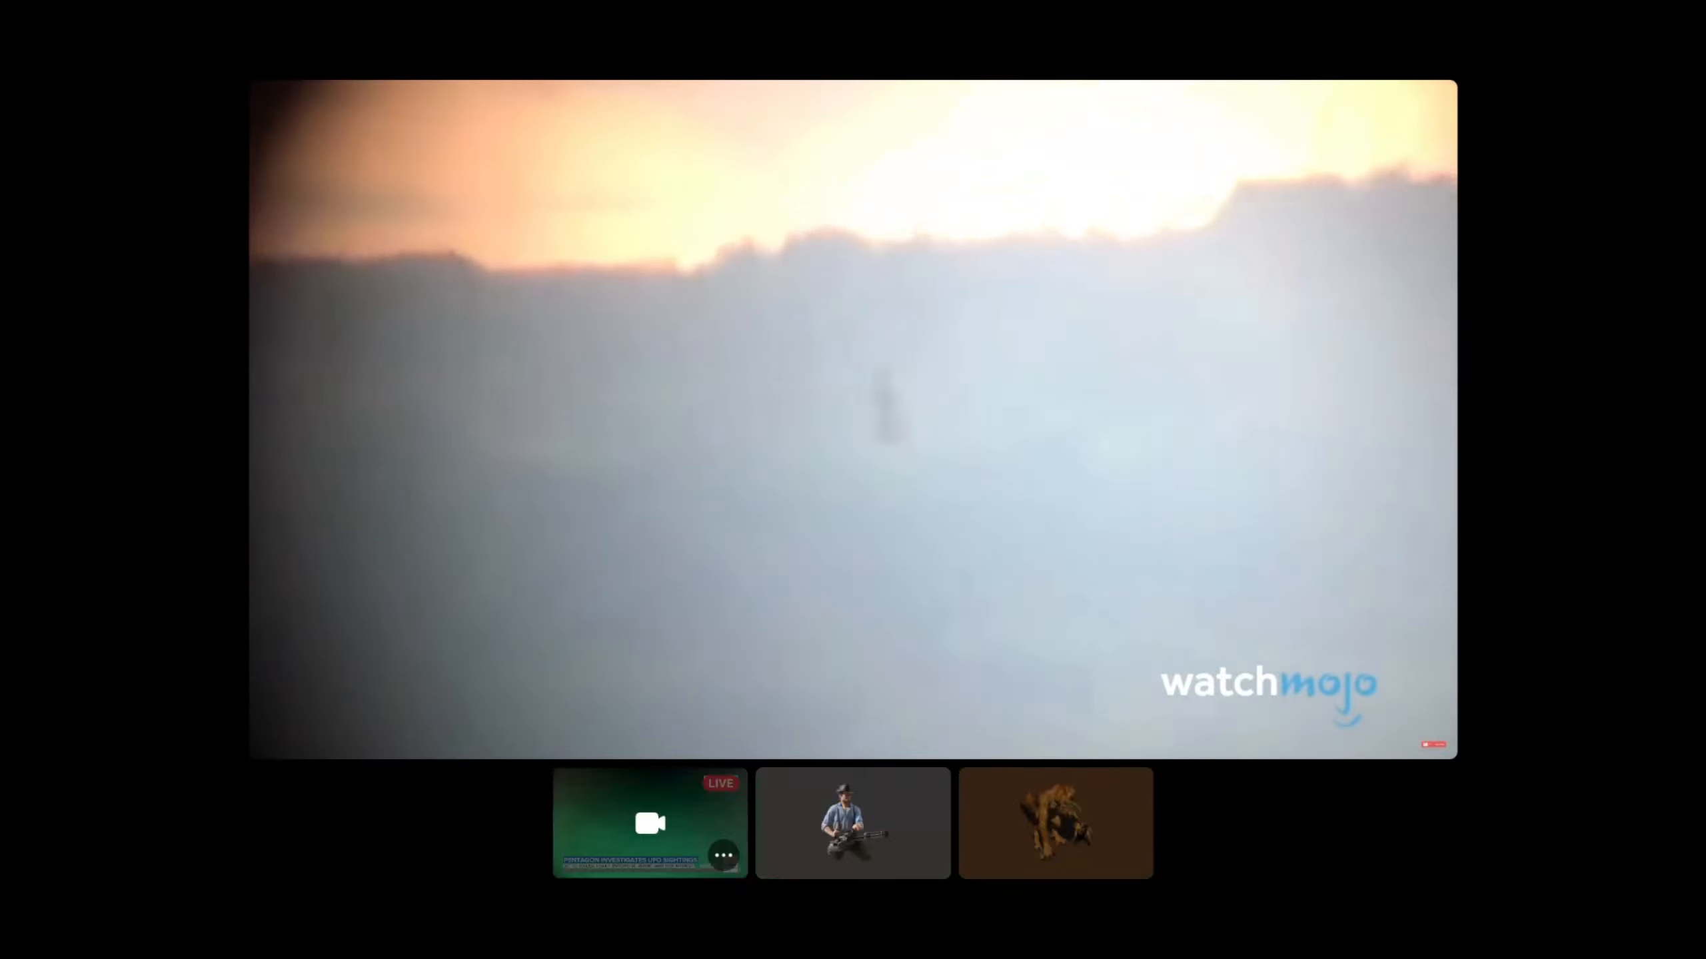
pyautogui.click(1053, 824)
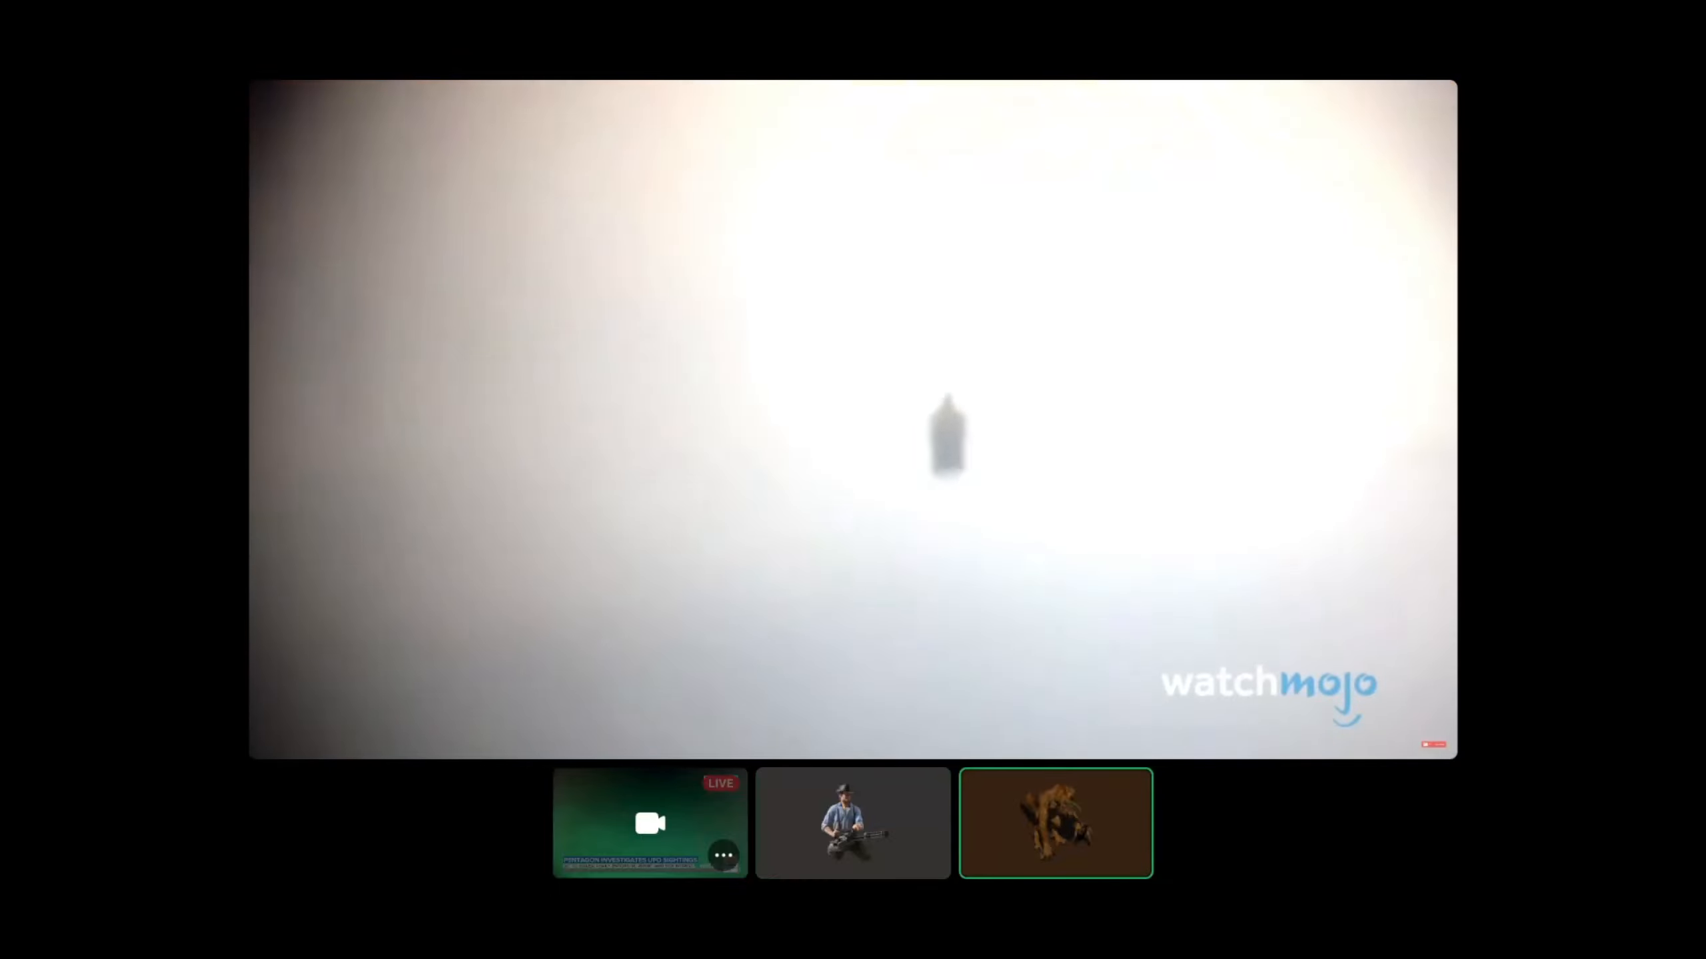
pyautogui.click(853, 824)
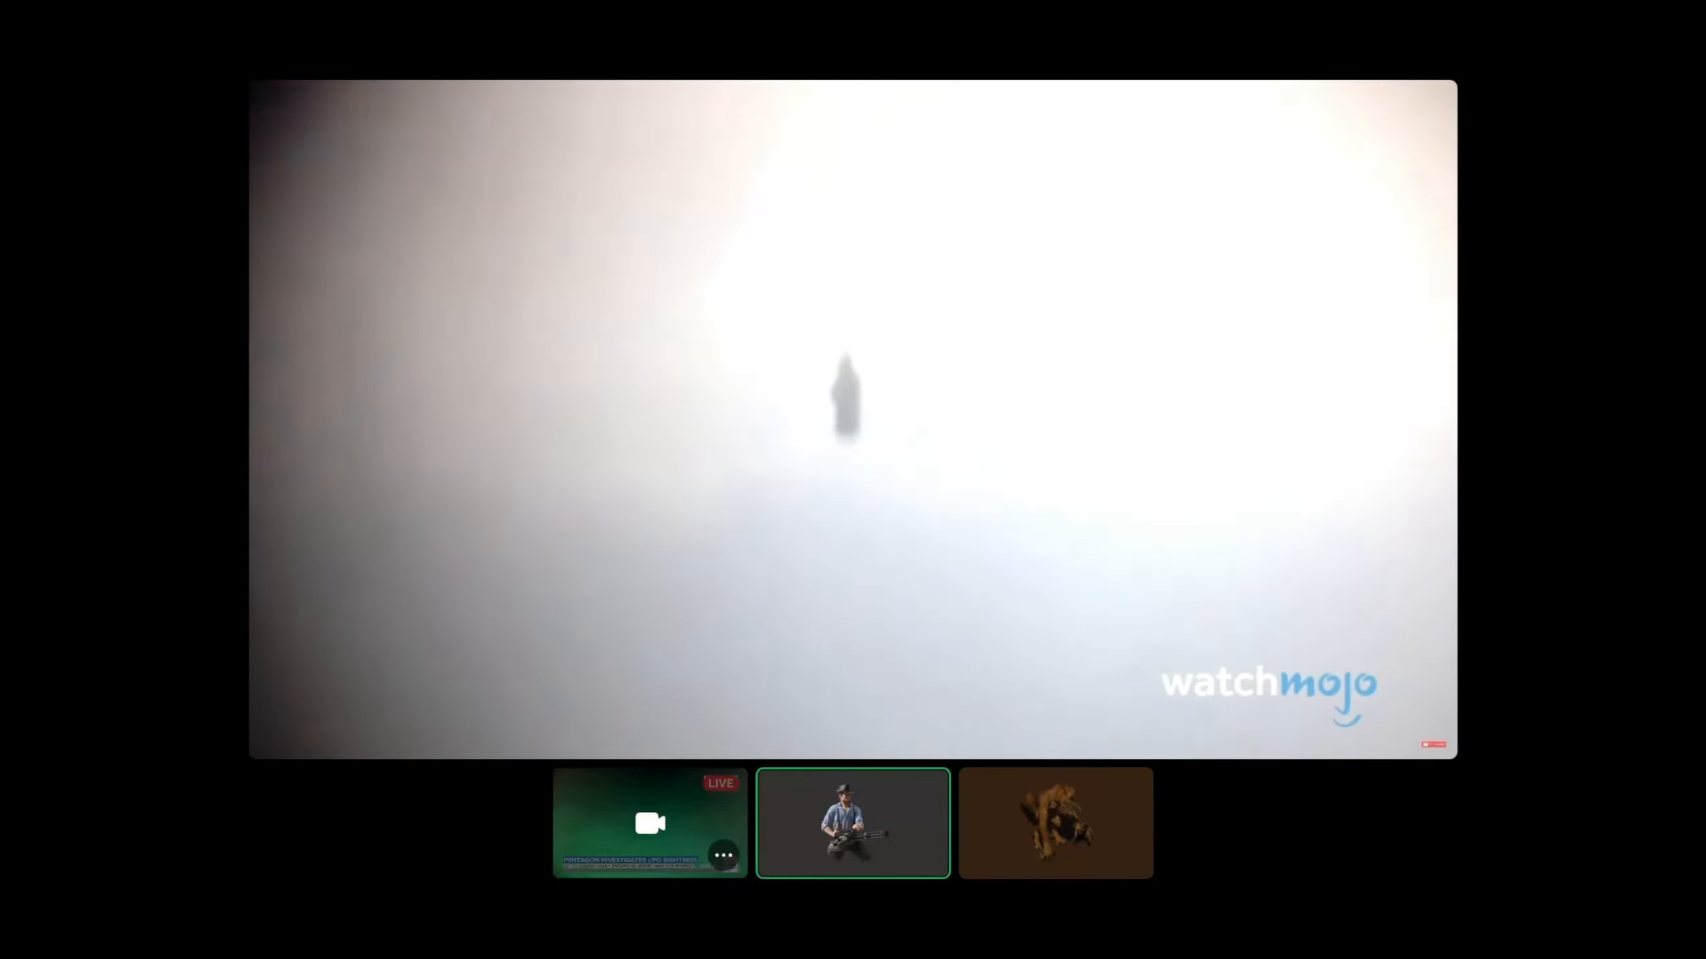
pyautogui.click(1054, 823)
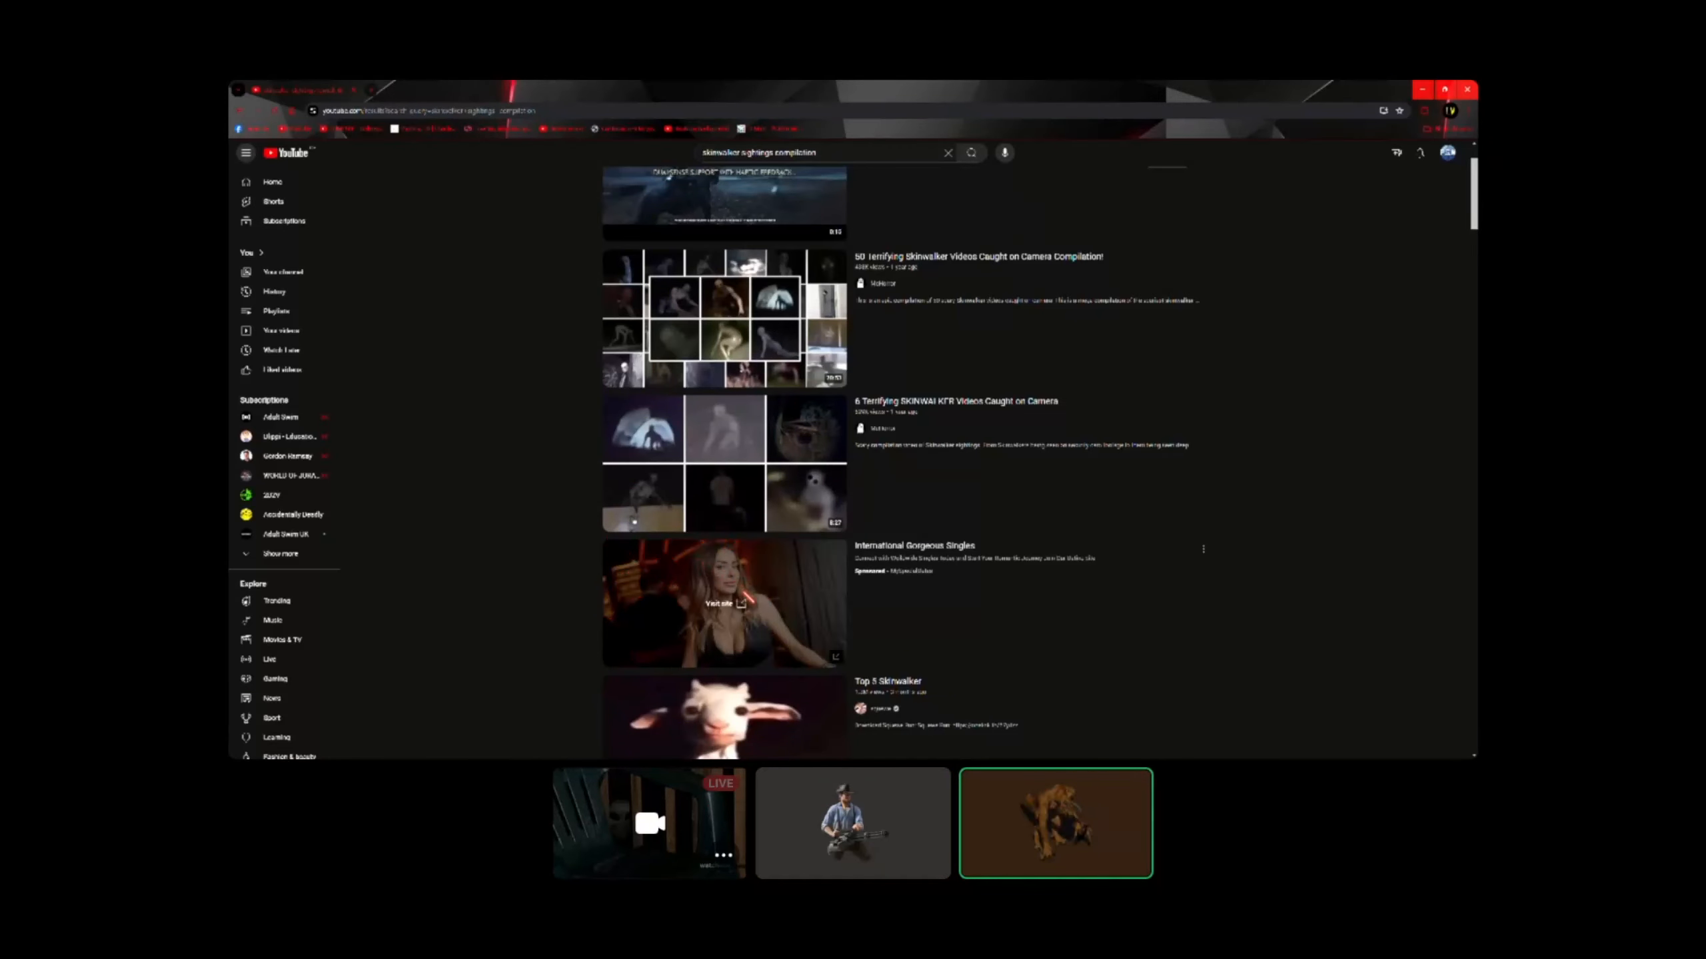
# - Open the Top 5 Cow meme video from the results
pyautogui.click(722, 604)
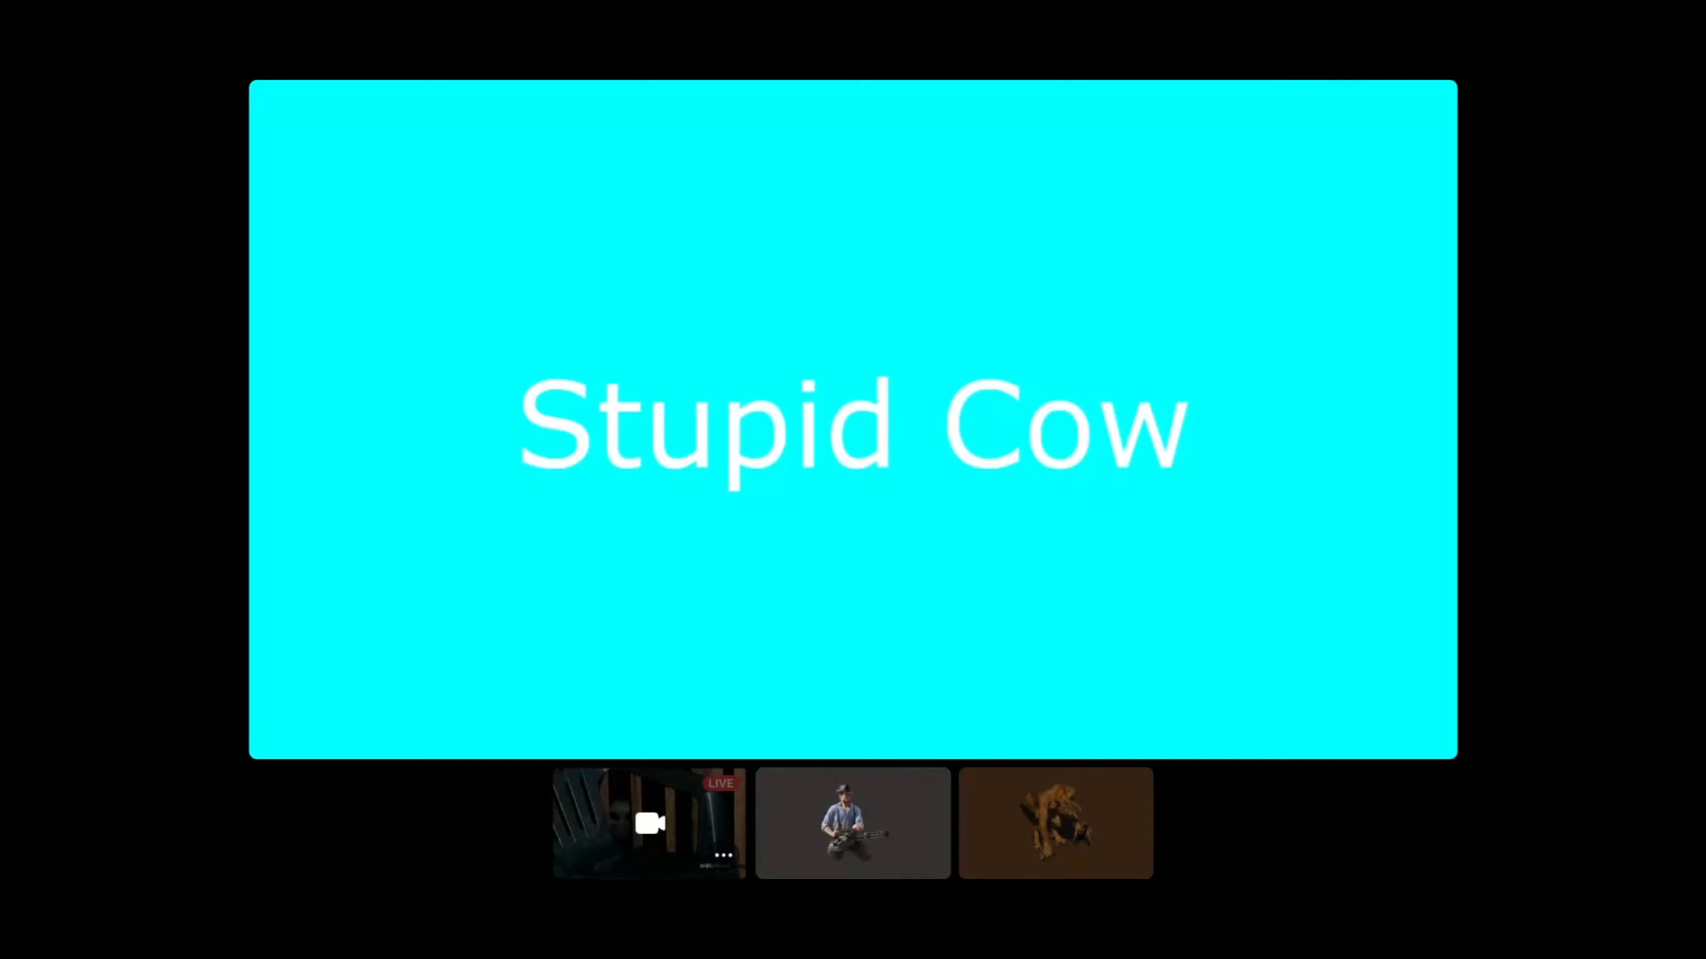
# - Play Top 5 Bird to the end and exit fullscreen for the Top 5 Monster autoplay
pyautogui.click(1054, 824)
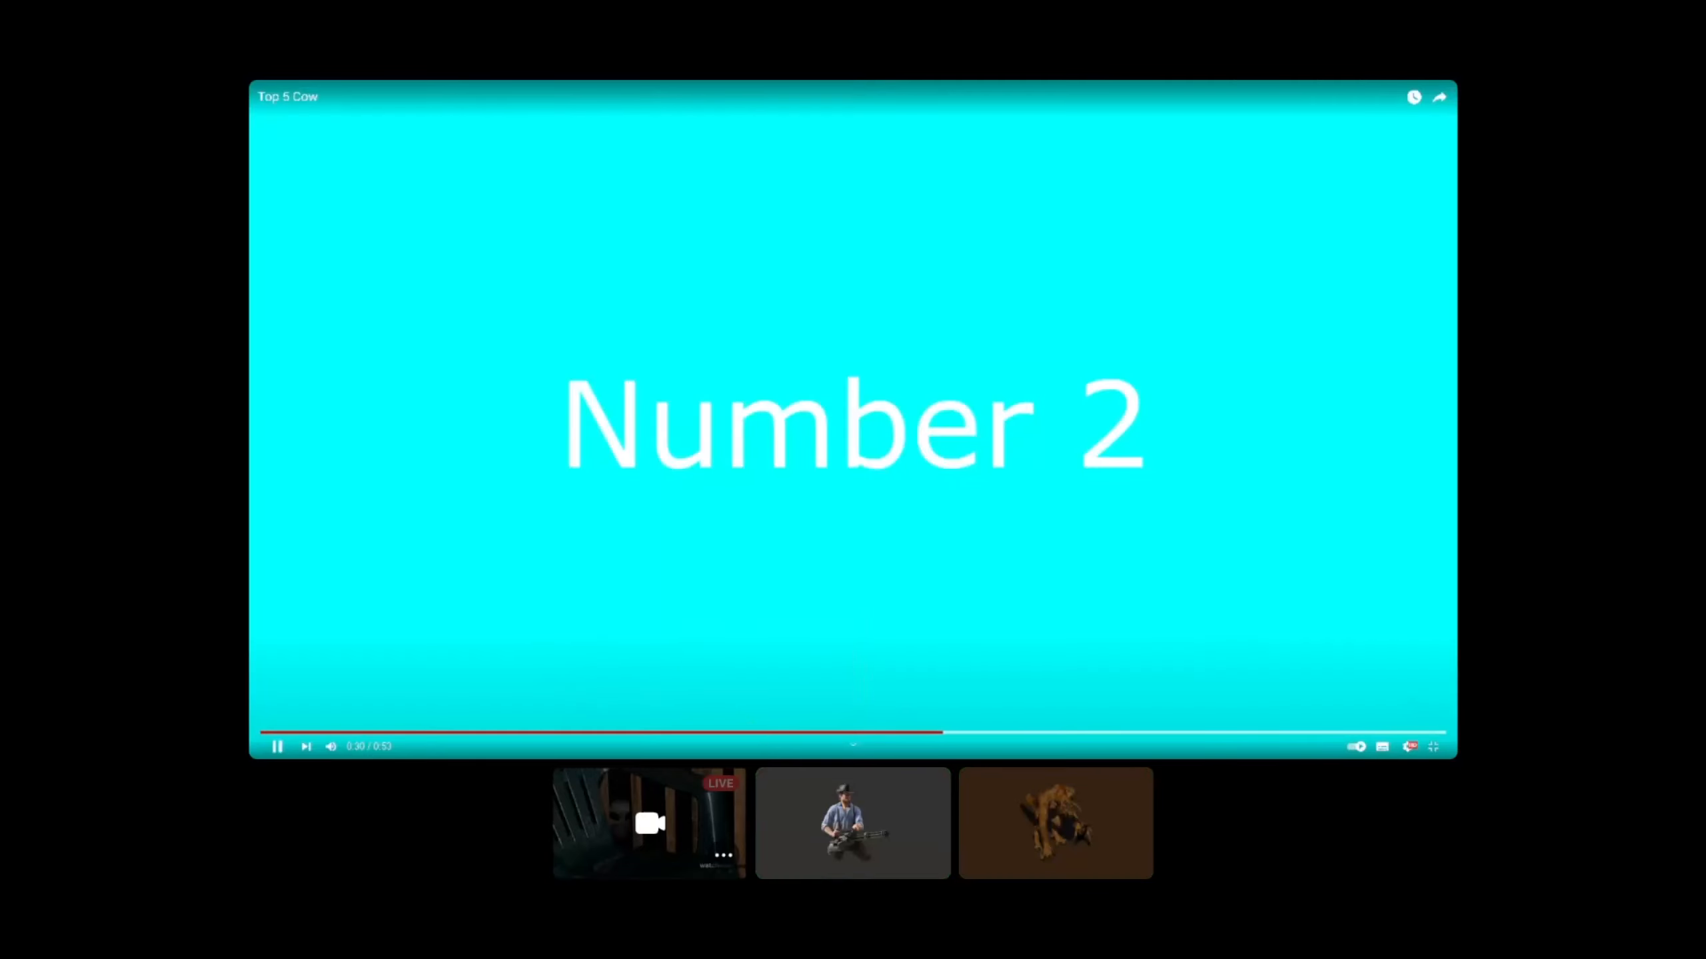
pyautogui.click(1053, 823)
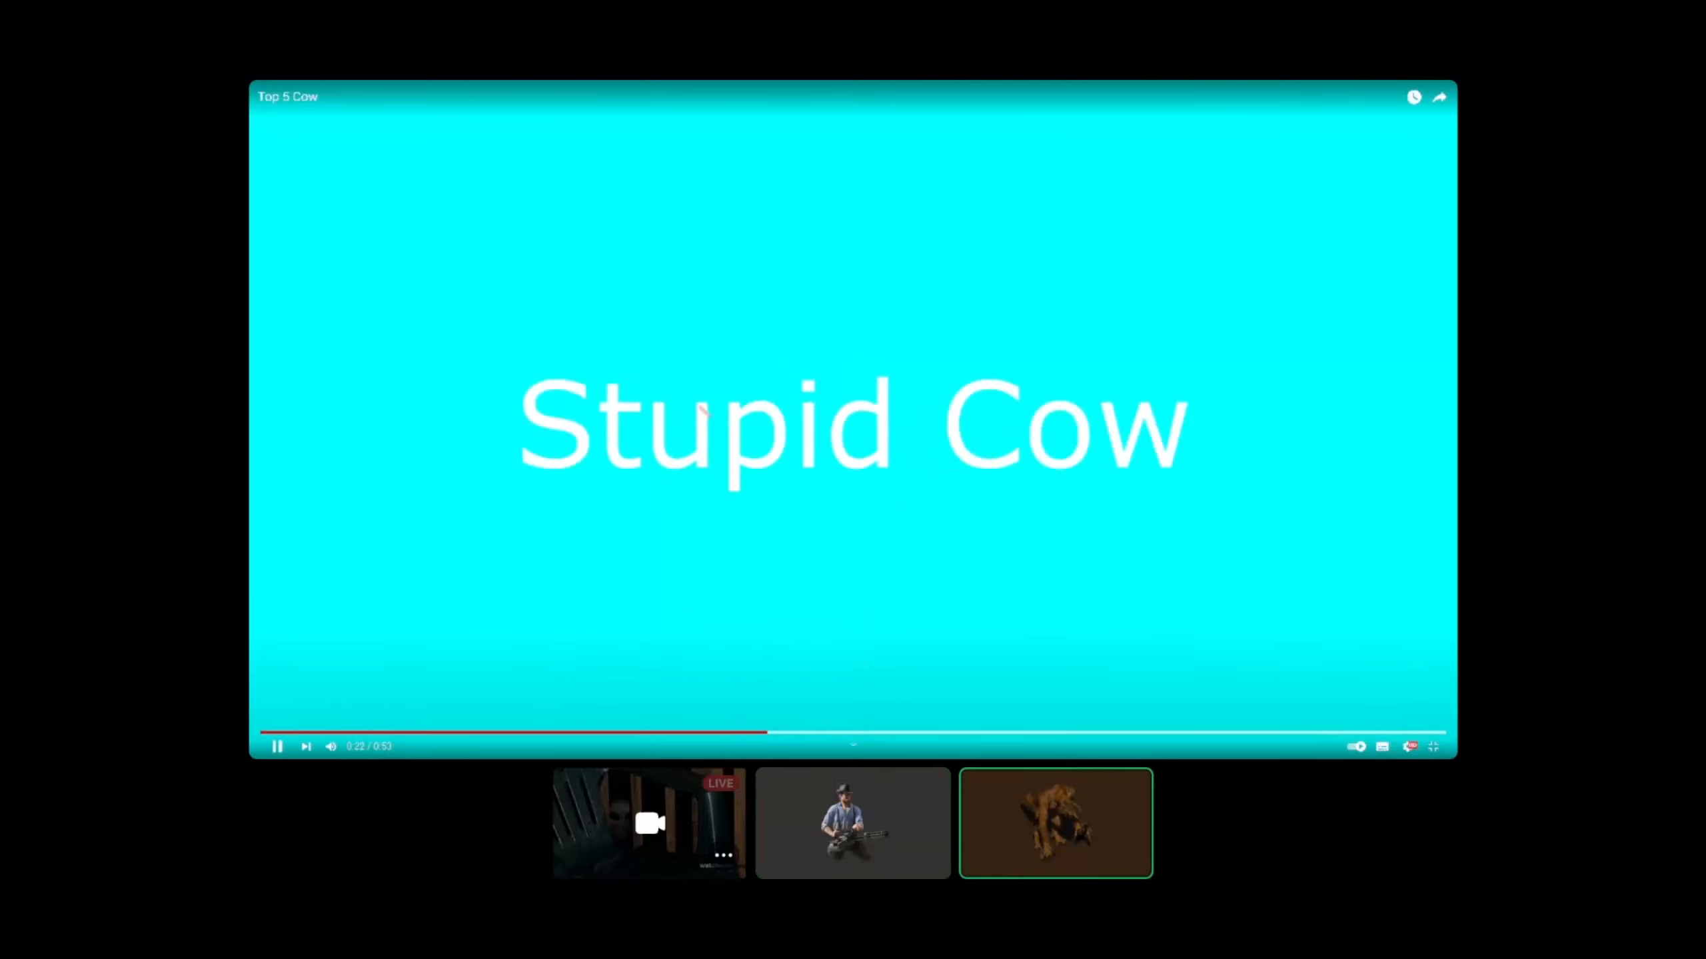
pyautogui.click(851, 824)
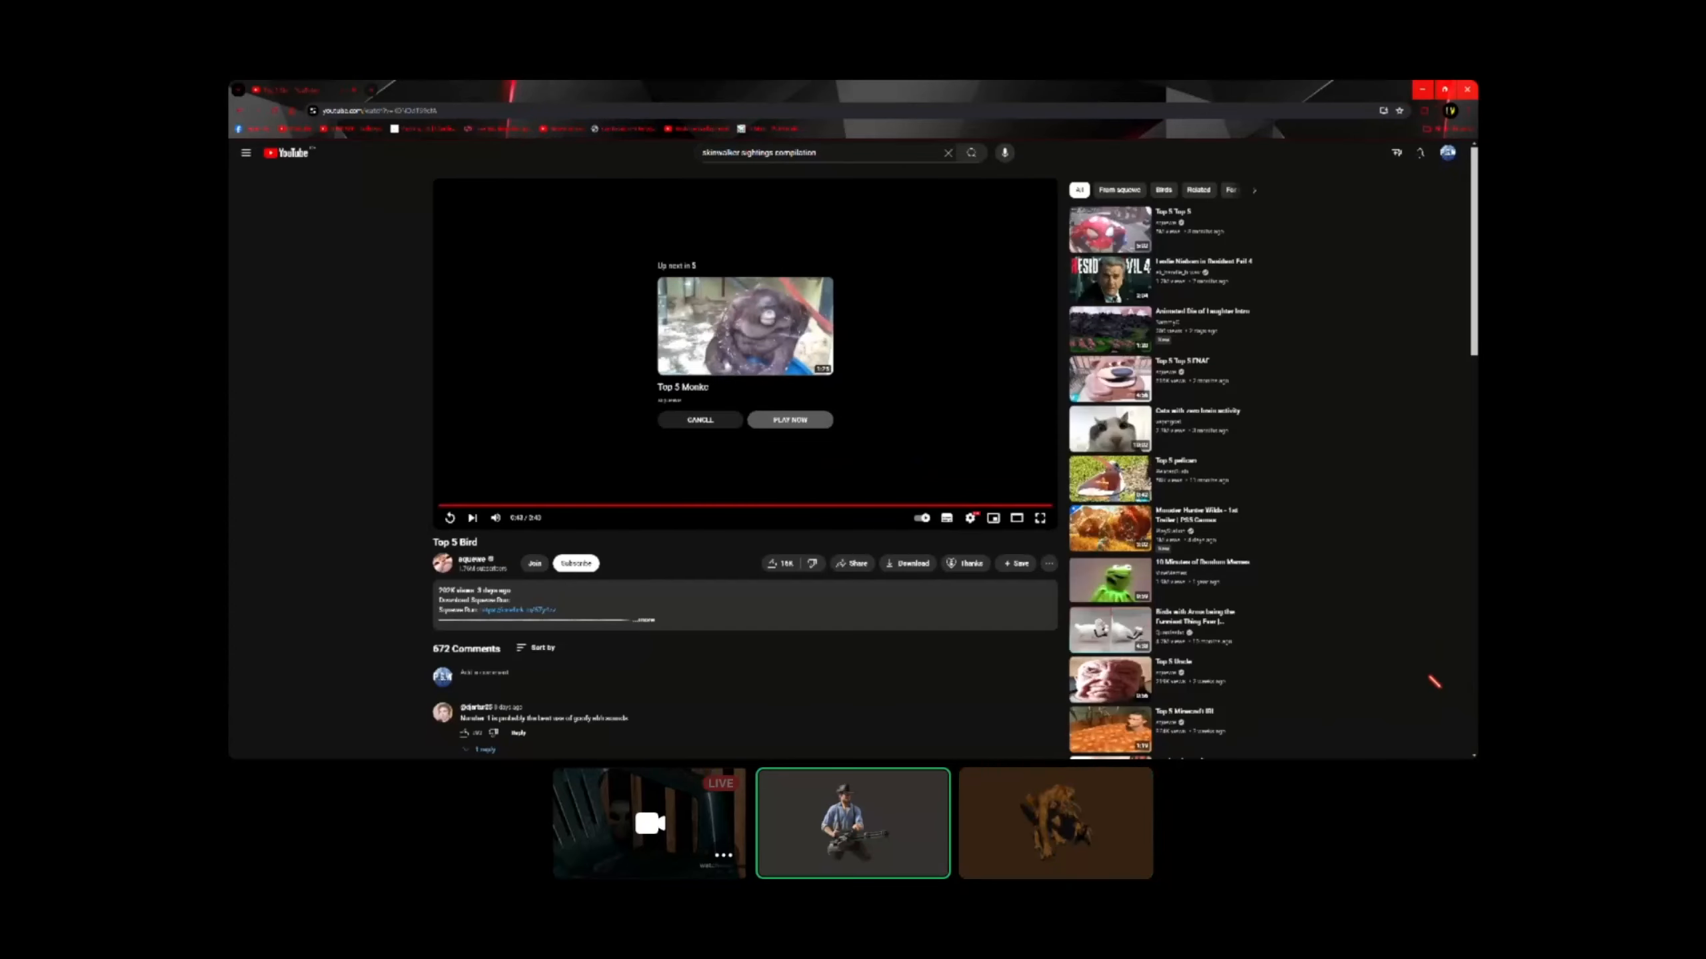
pyautogui.click(1054, 822)
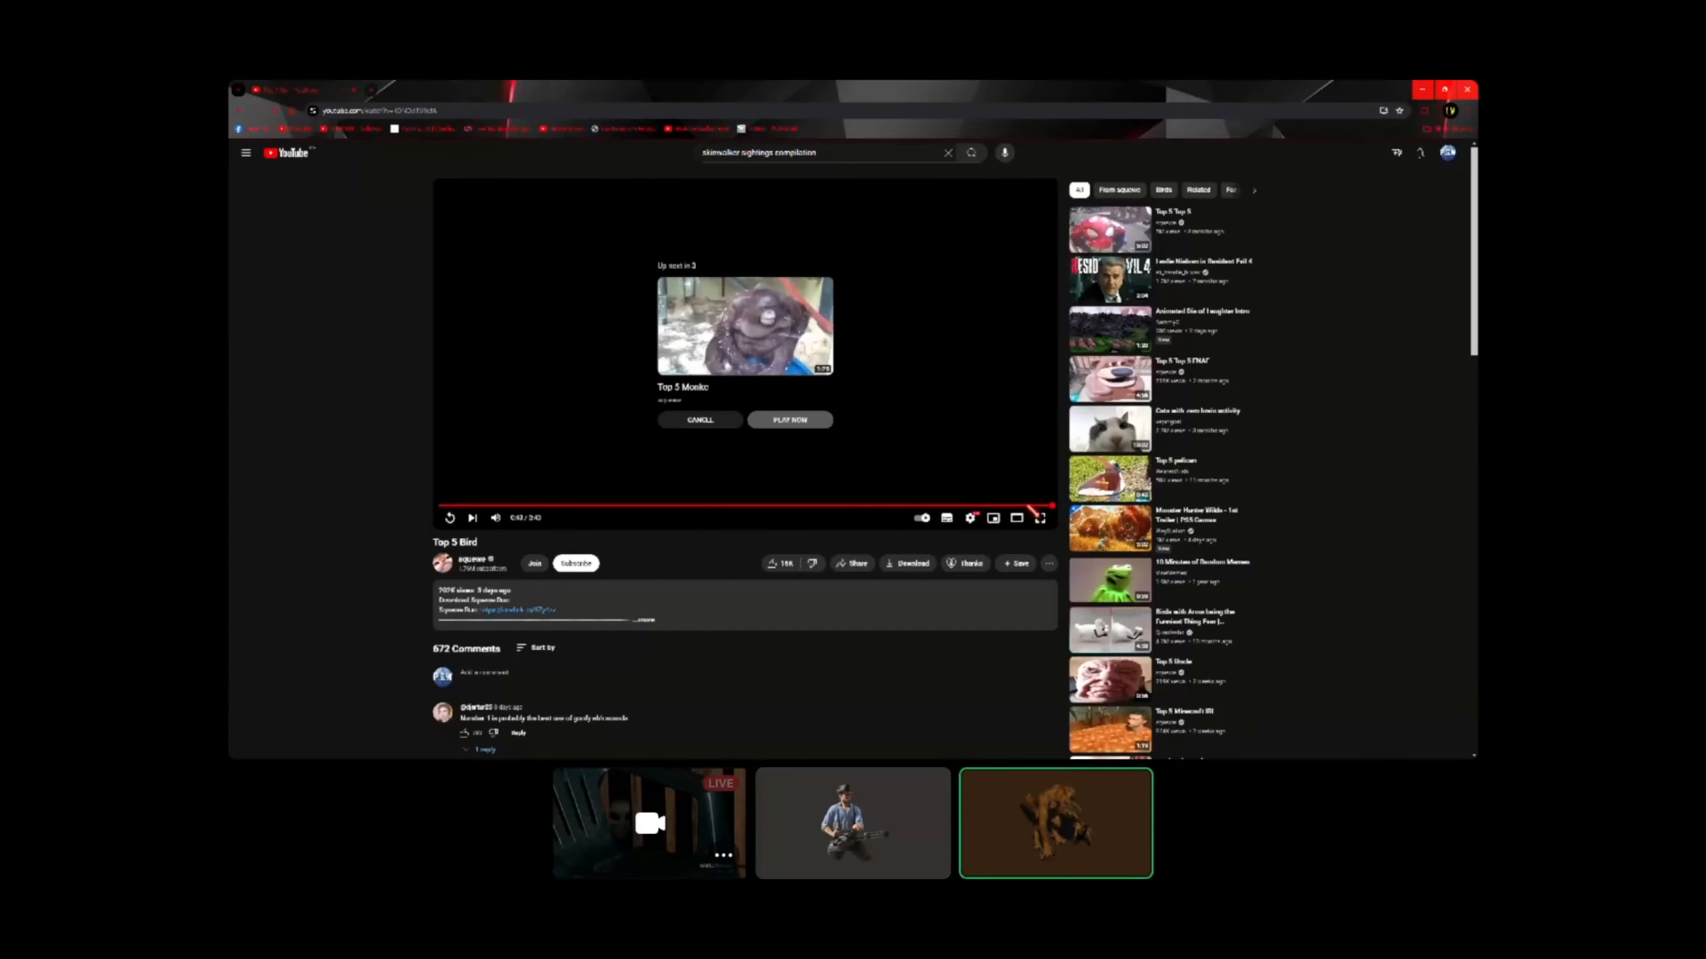